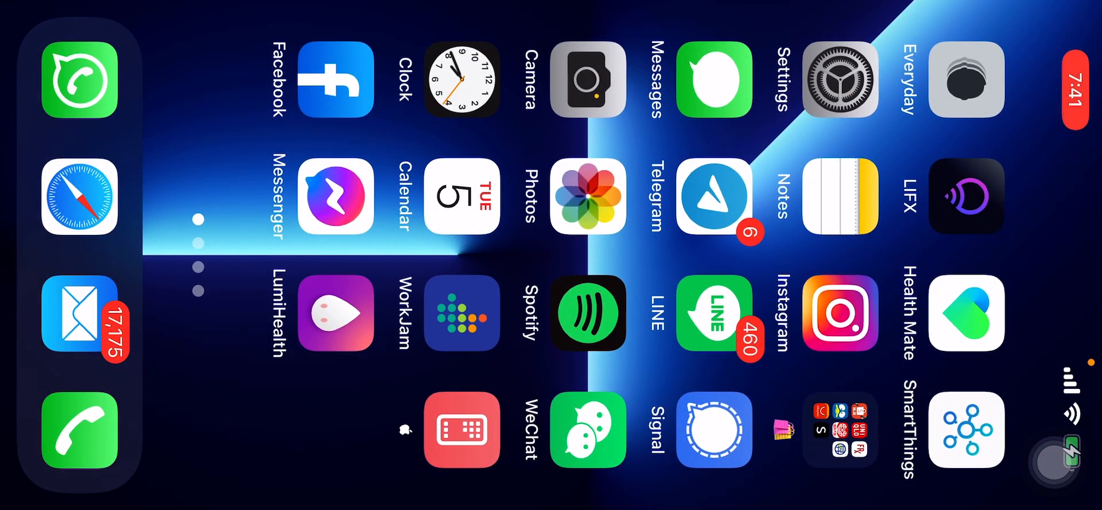
Launch Camera and set ultra-wide 0.5× video at 4K 30 fps with flash off
left_click(588, 79)
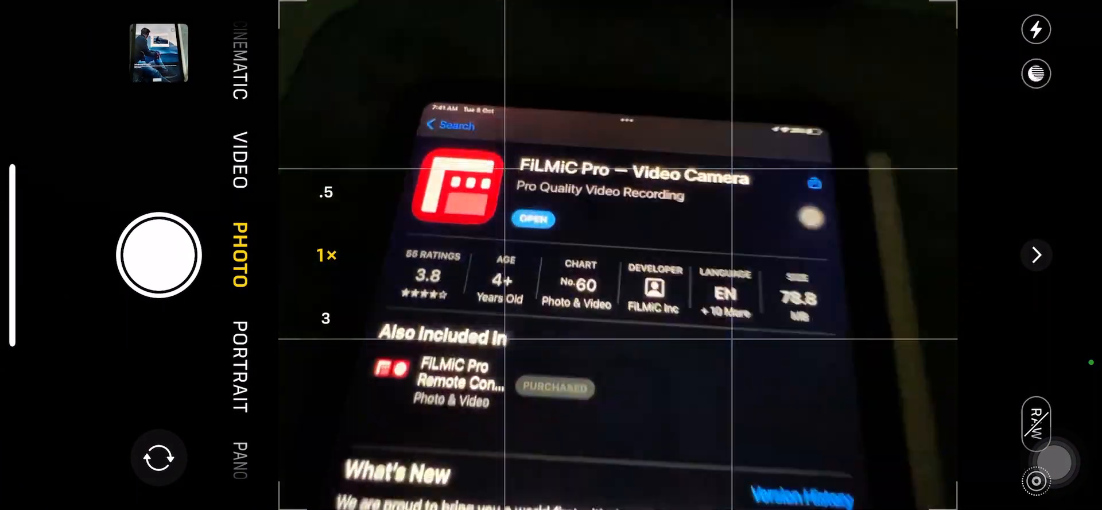
scroll("up", 3)
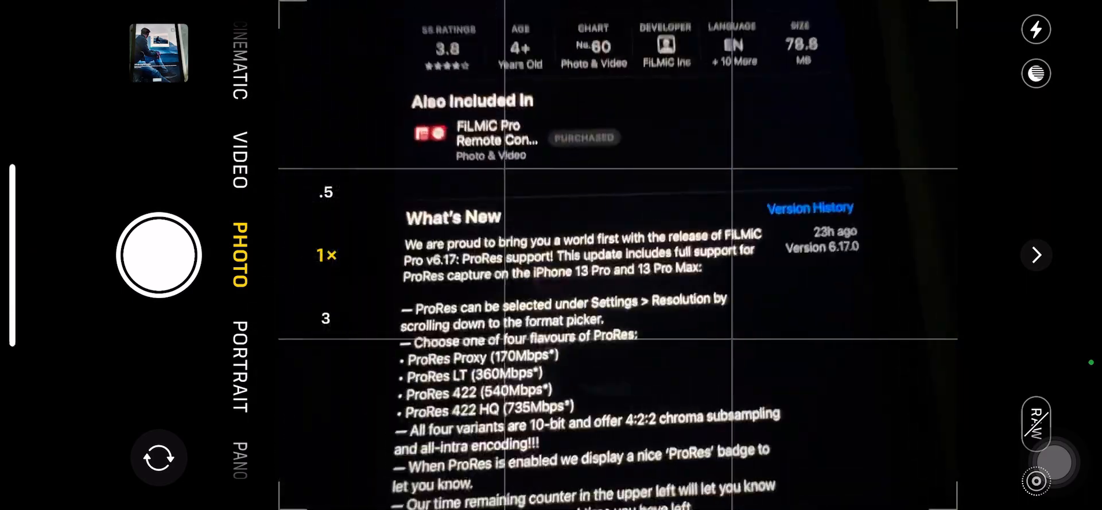
scroll("up", 3)
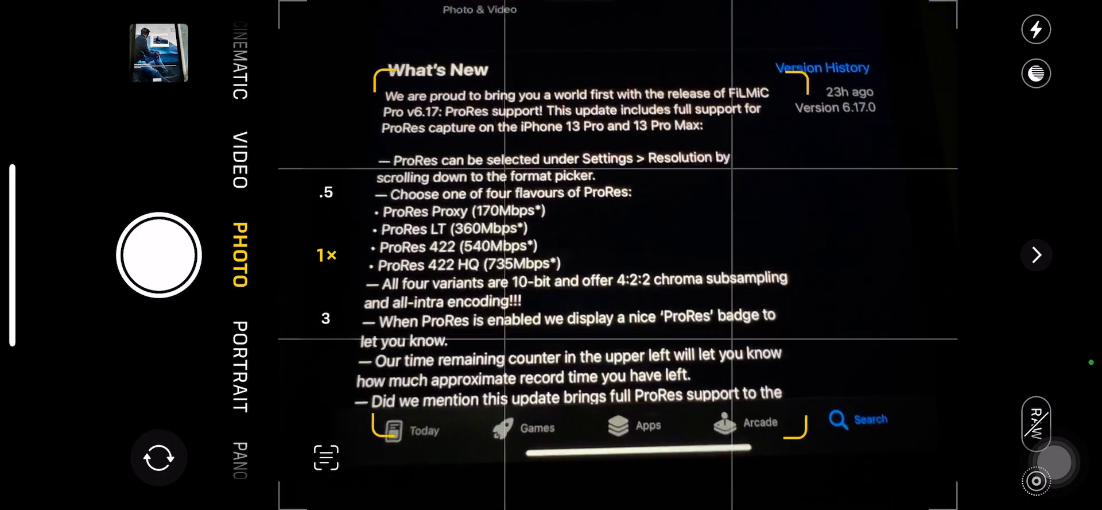
scroll("down", 3)
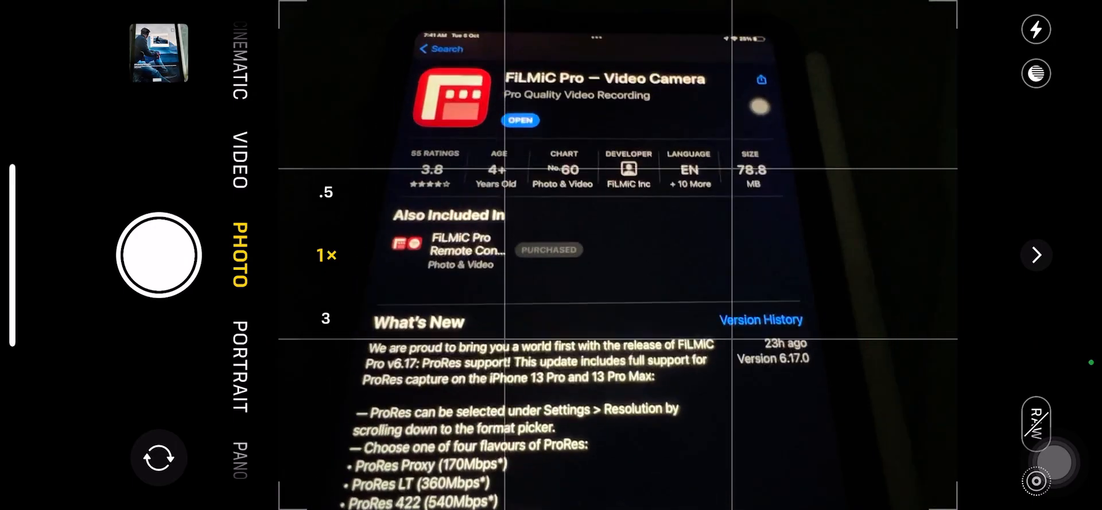
scroll("up", 3)
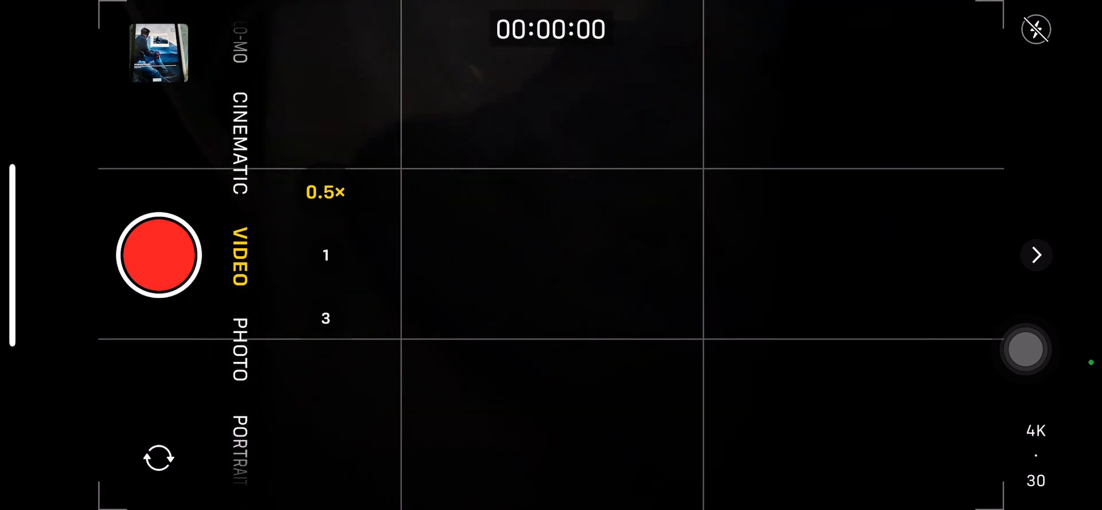
Capture the low-light test clip in Camera, then switch to FiLMiC Pro
left_click(624, 212)
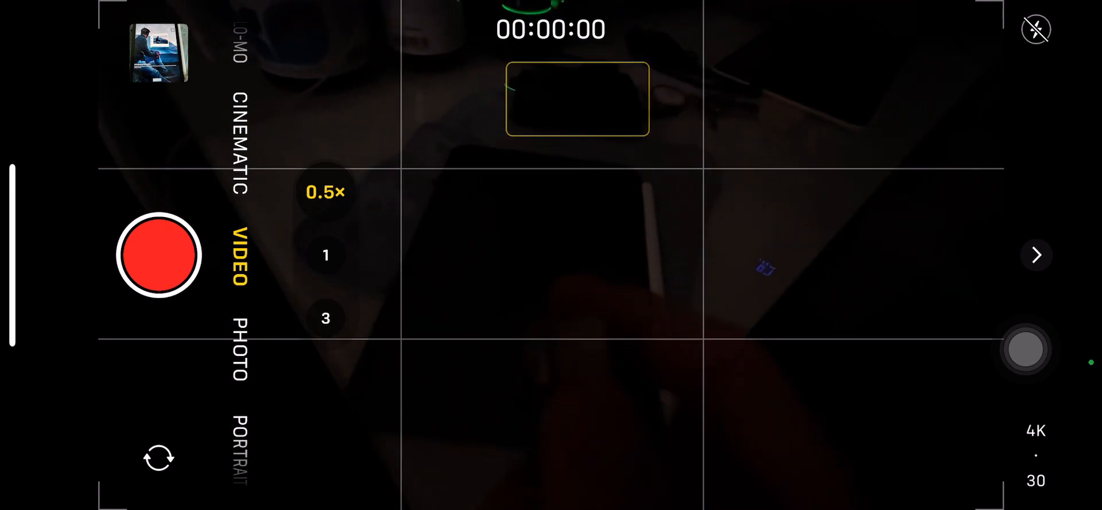
left_click(325, 255)
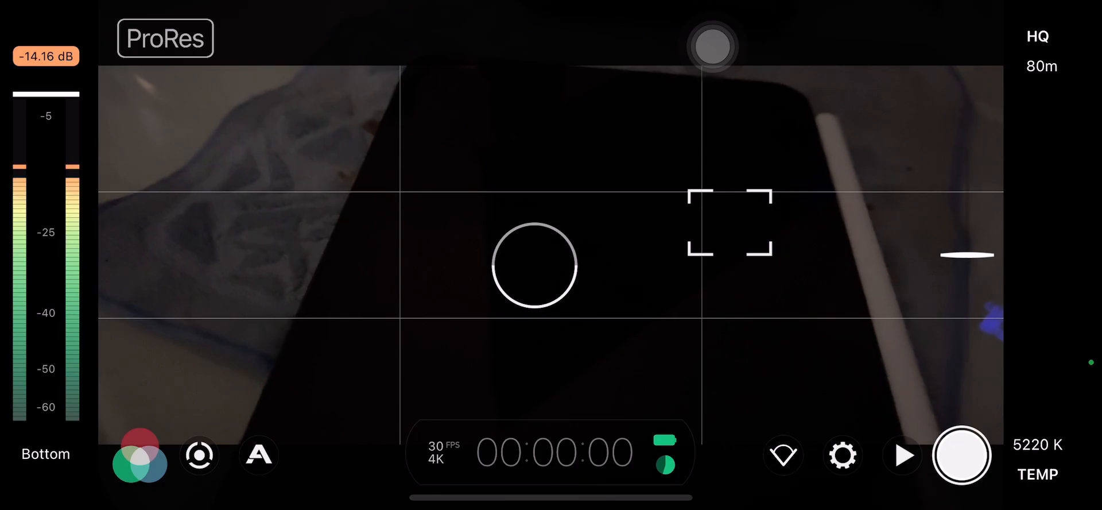
In Resolution settings at 4K 2160p, step the ProRes flavour from Proxy up to 422
left_click(842, 454)
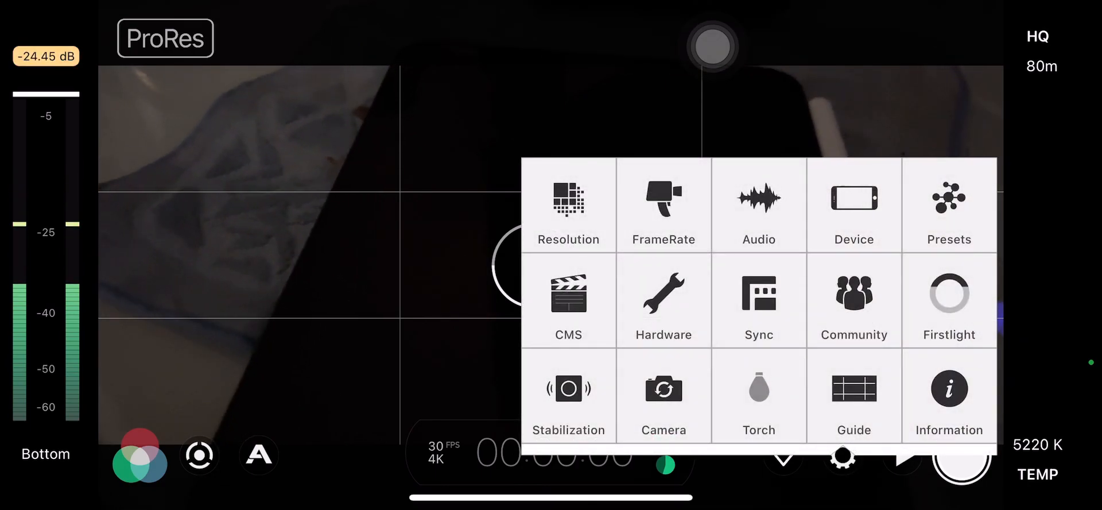
left_click(568, 204)
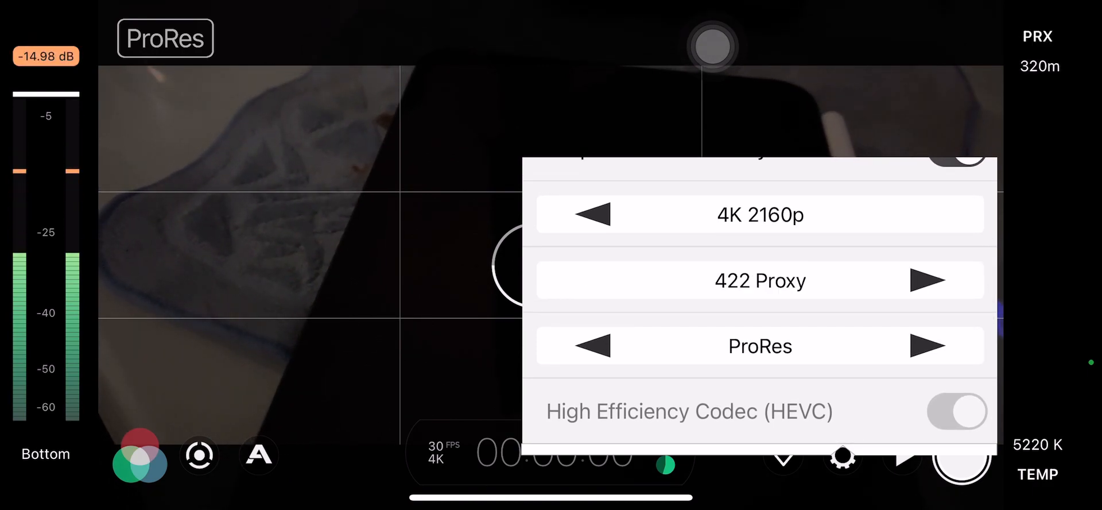
left_click(593, 280)
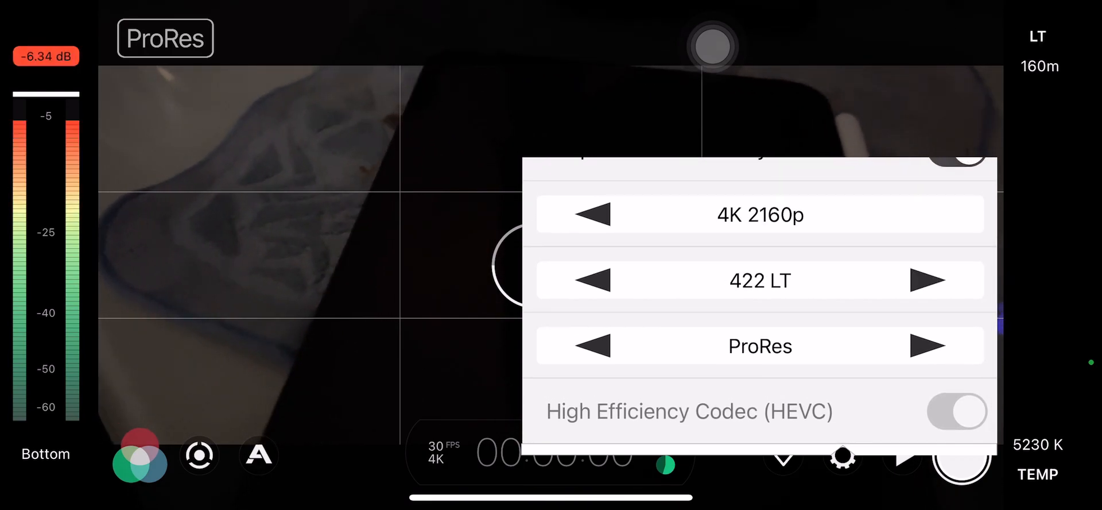
left_click(594, 279)
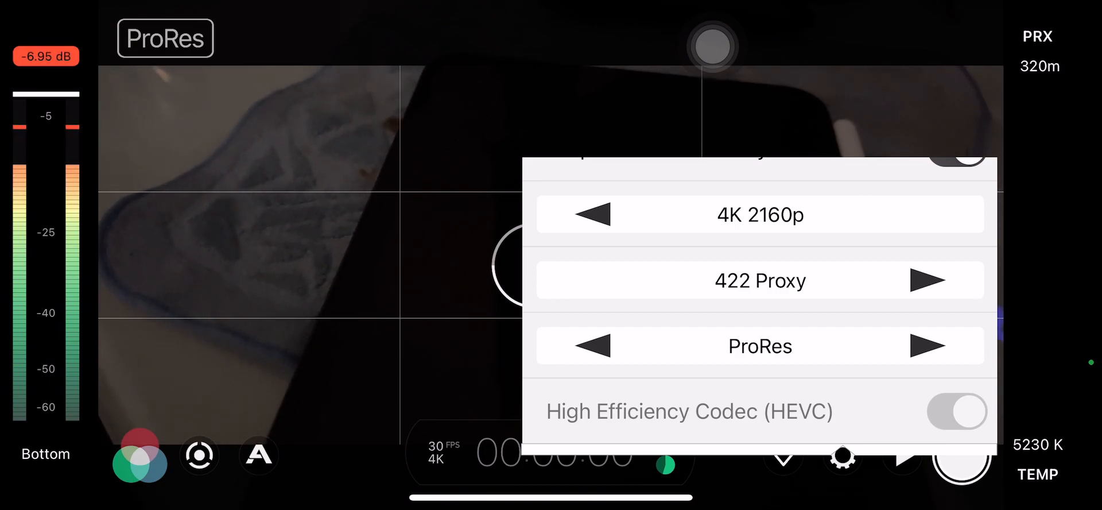
left_click(592, 280)
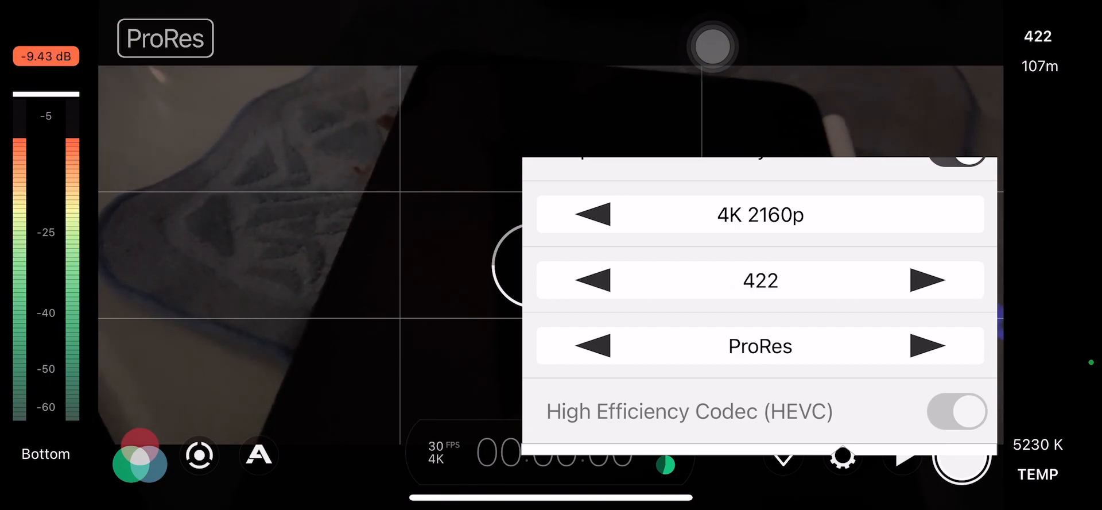
left_click(927, 279)
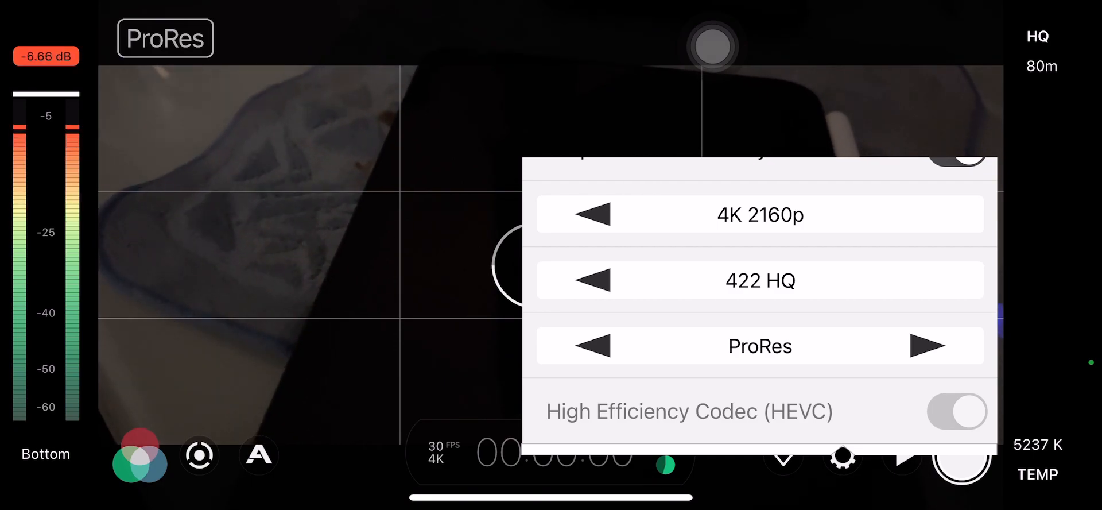
Advance the codec to ProRes 422 HQ, then return to live view with centre focus set
left_click(926, 345)
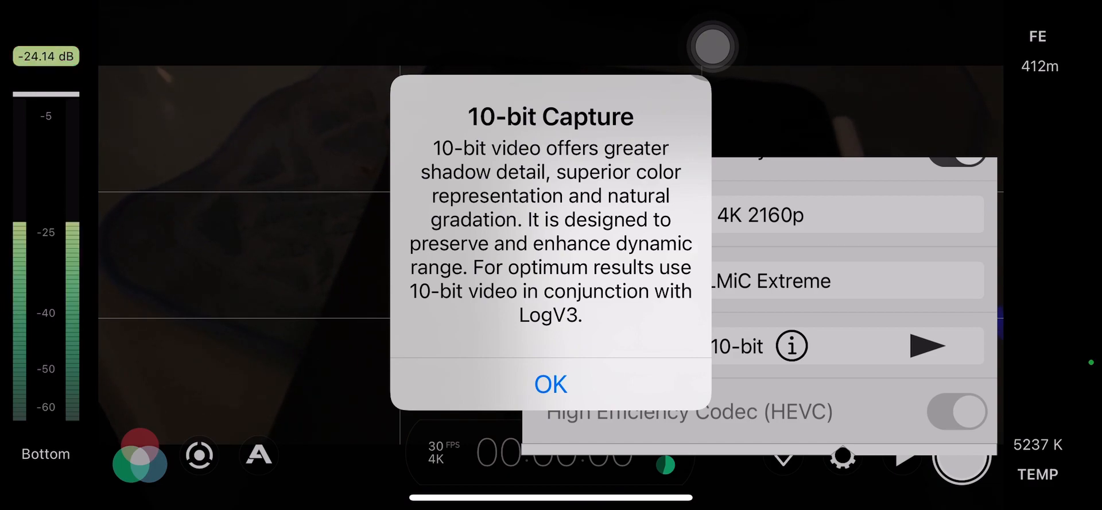
left_click(551, 384)
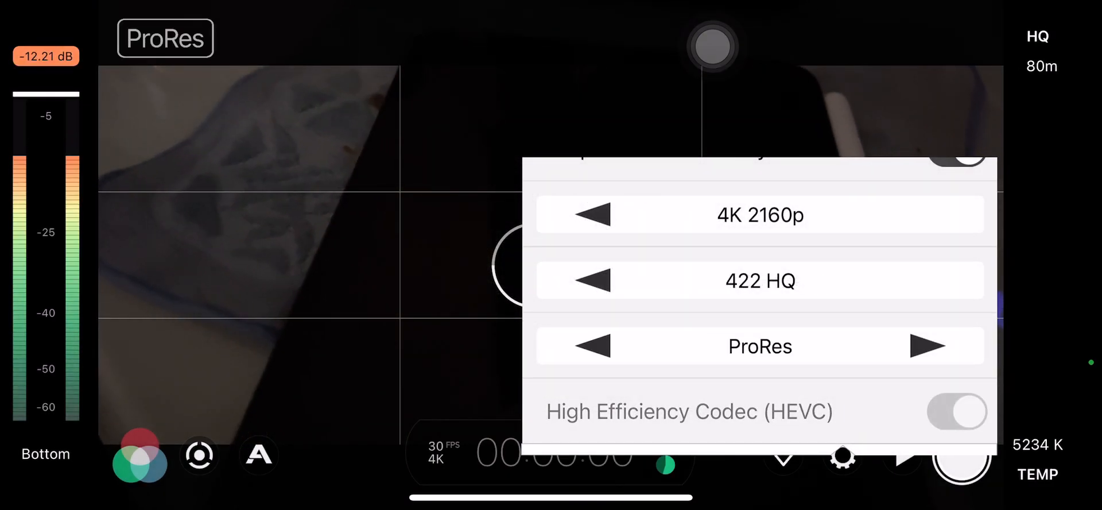
left_click(930, 347)
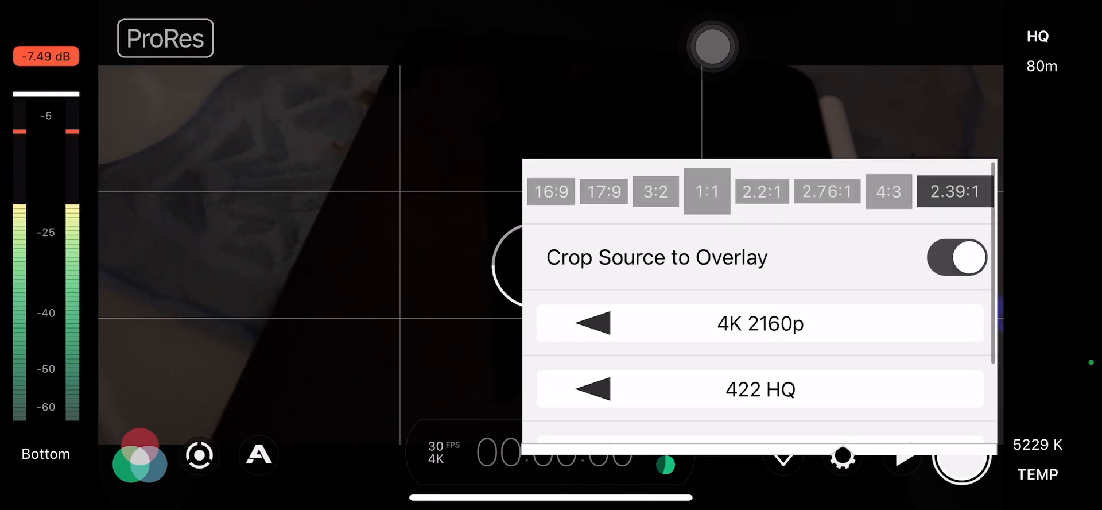
left_click(843, 458)
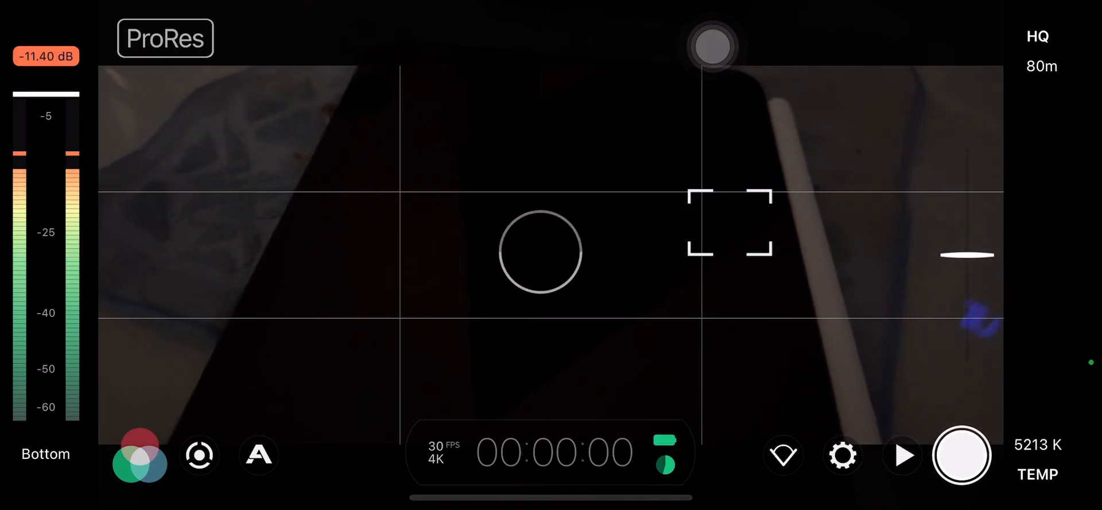
left_click(542, 251)
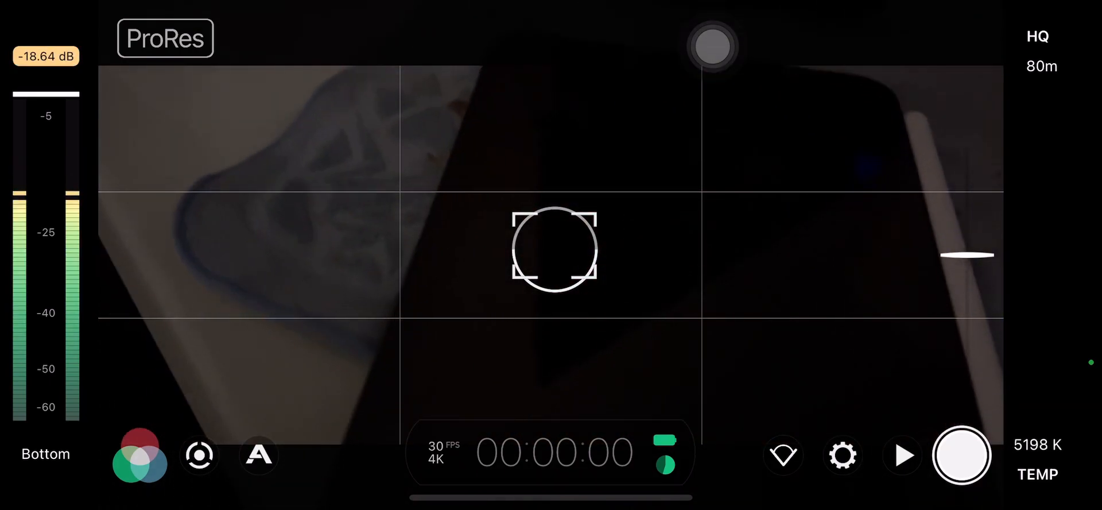
Record the ProRes lighter clip, stop it, and open Photos to check both clips
left_click(961, 455)
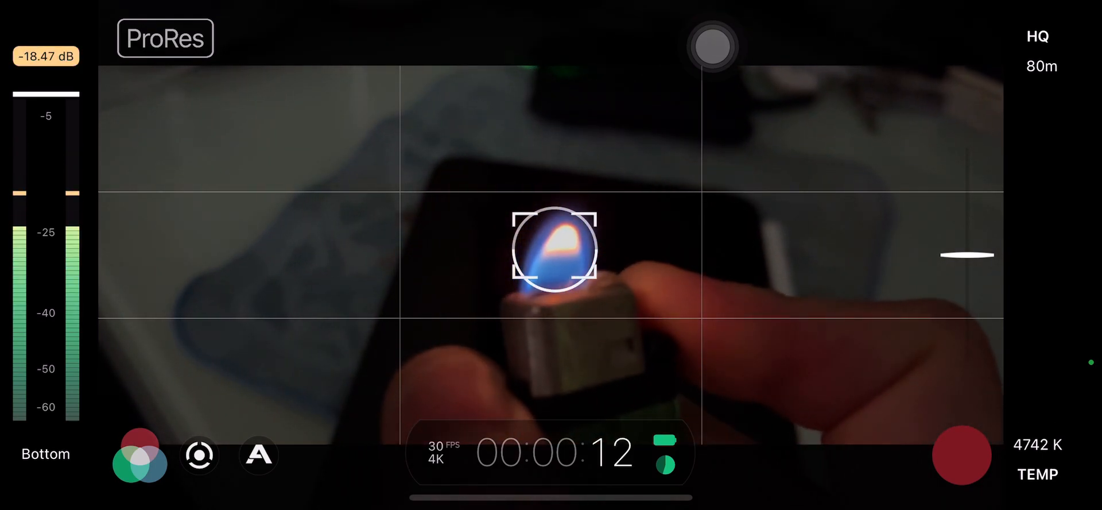
left_click(962, 454)
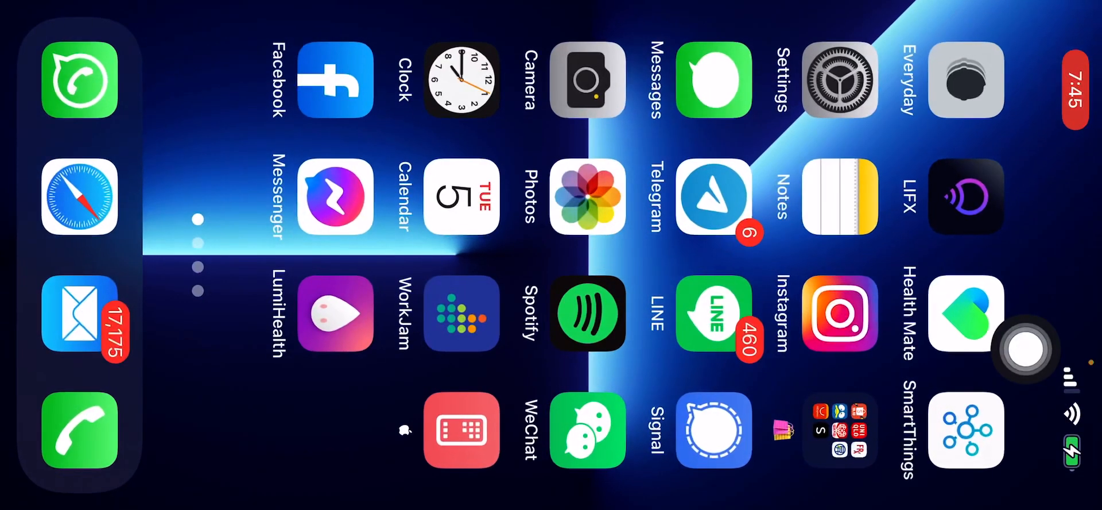
left_click(587, 196)
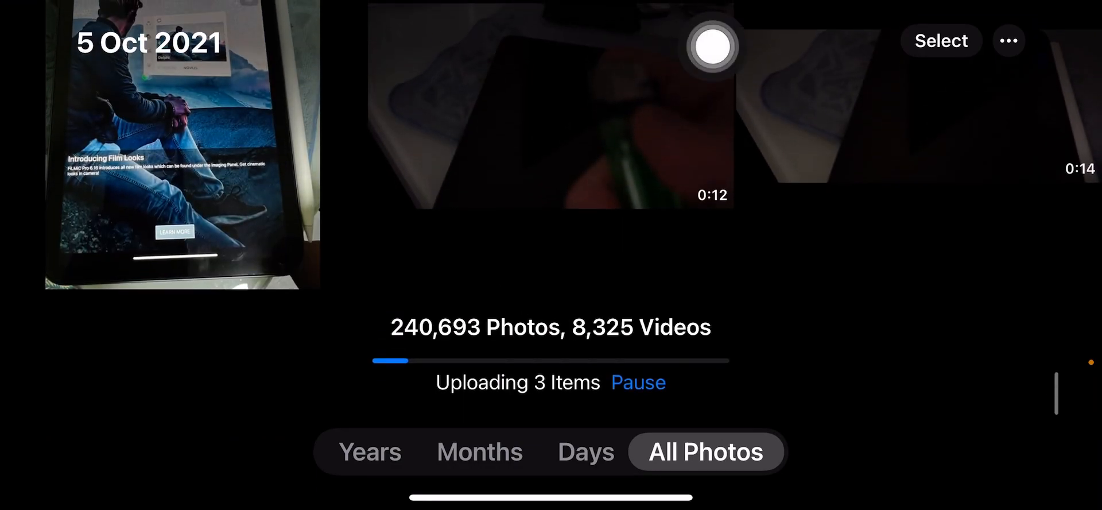